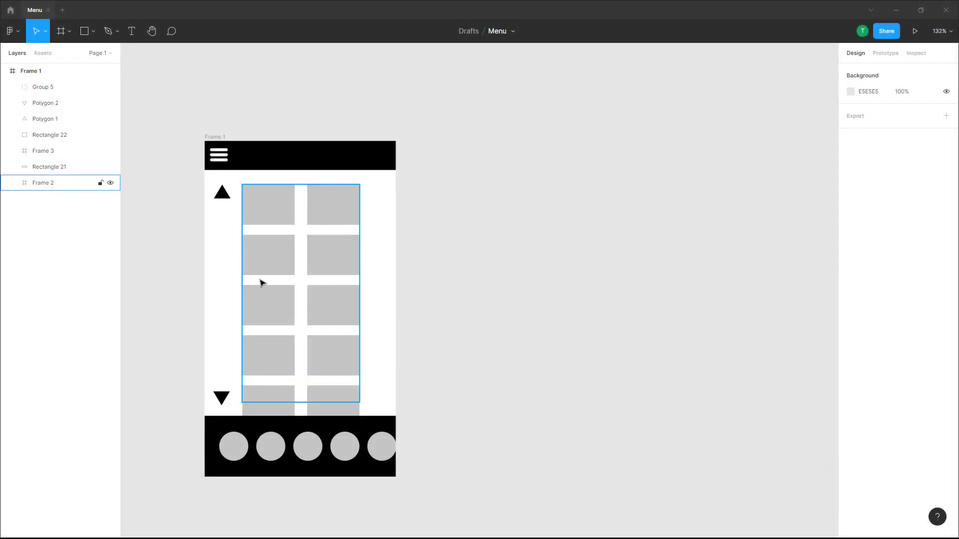
Deselect the grid frame and paste a copy of the menu frame.
click(491, 238)
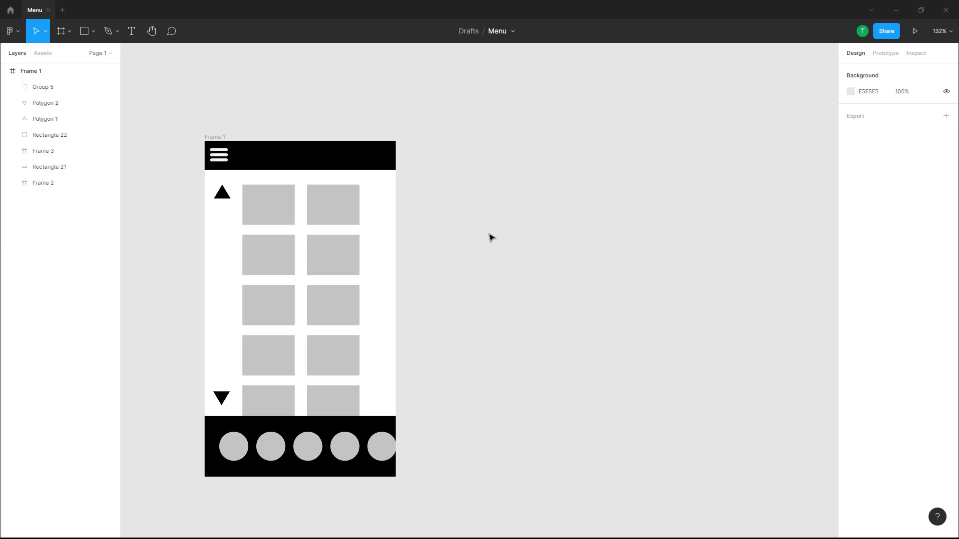
mouse_move(456, 171)
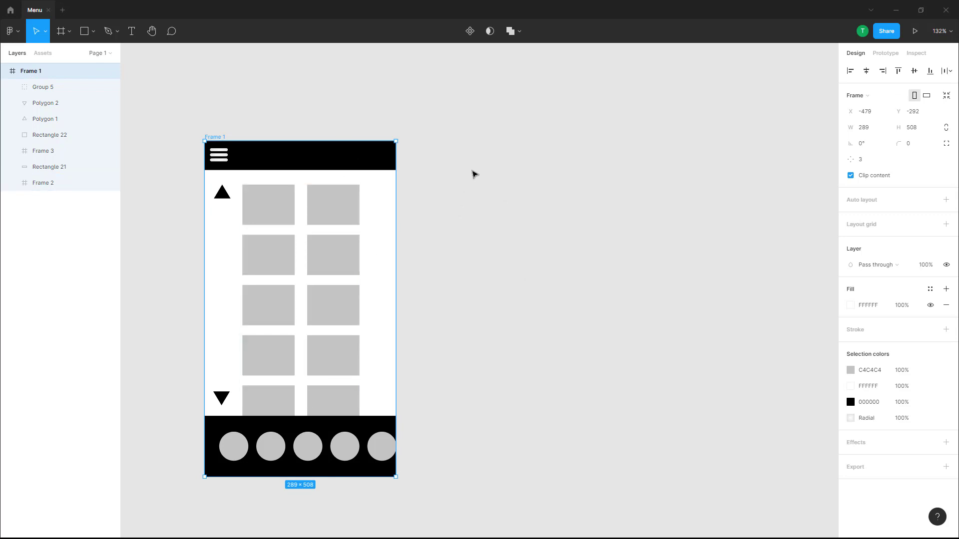
key(ctrl+v)
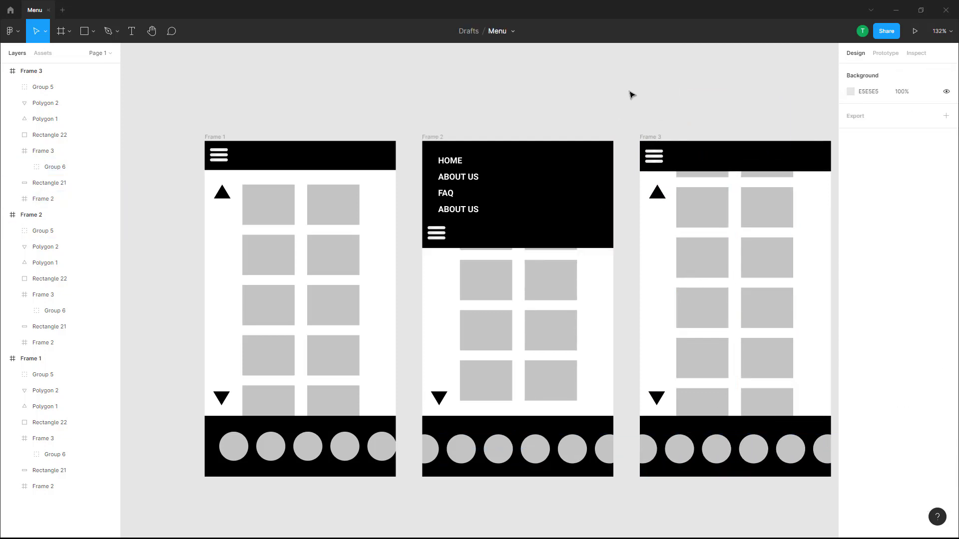
Set Frame 1's interaction to After delay 1000ms with Smart animate.
click(884, 54)
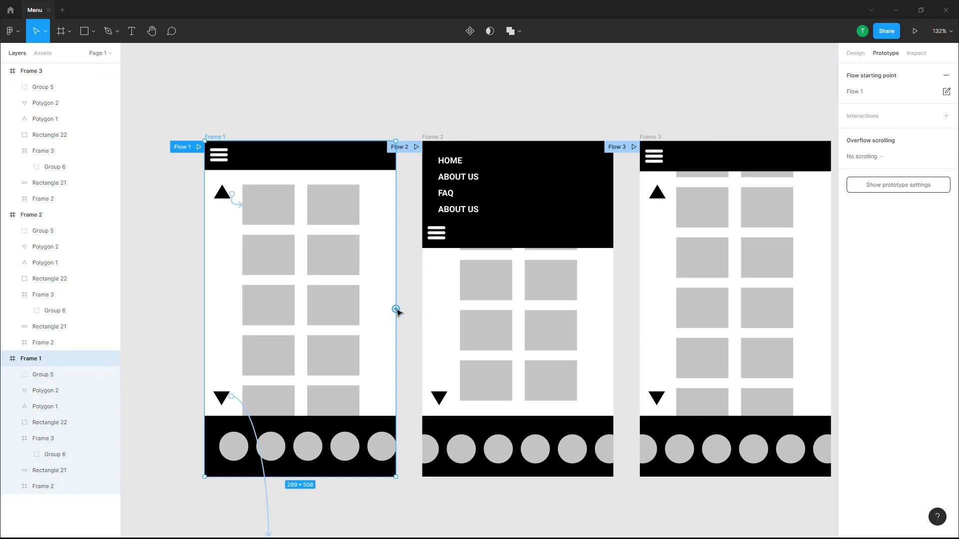
click(396, 308)
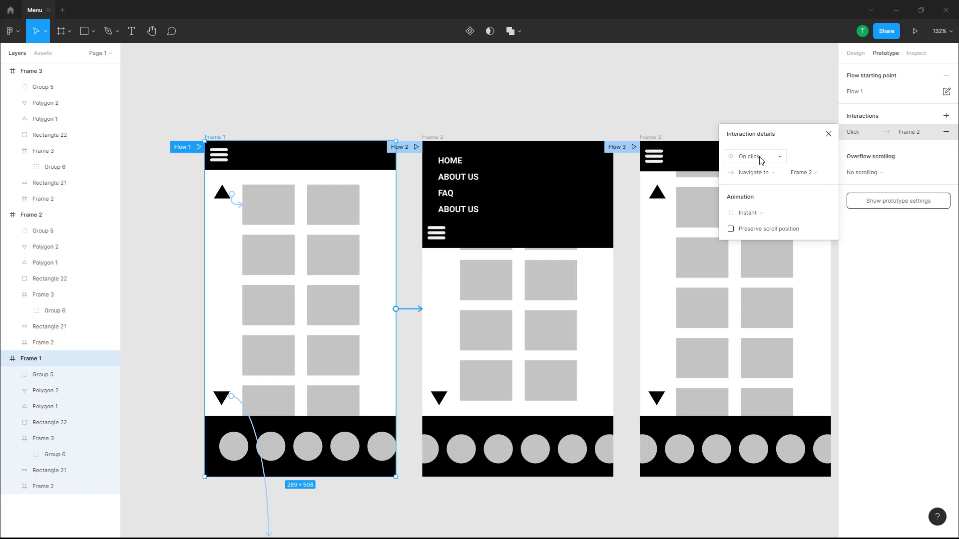
click(754, 156)
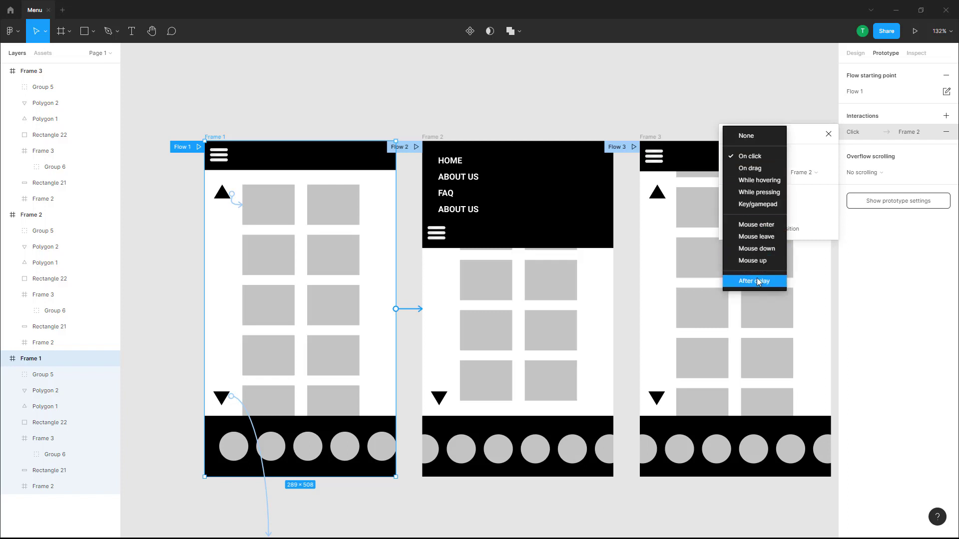
click(754, 280)
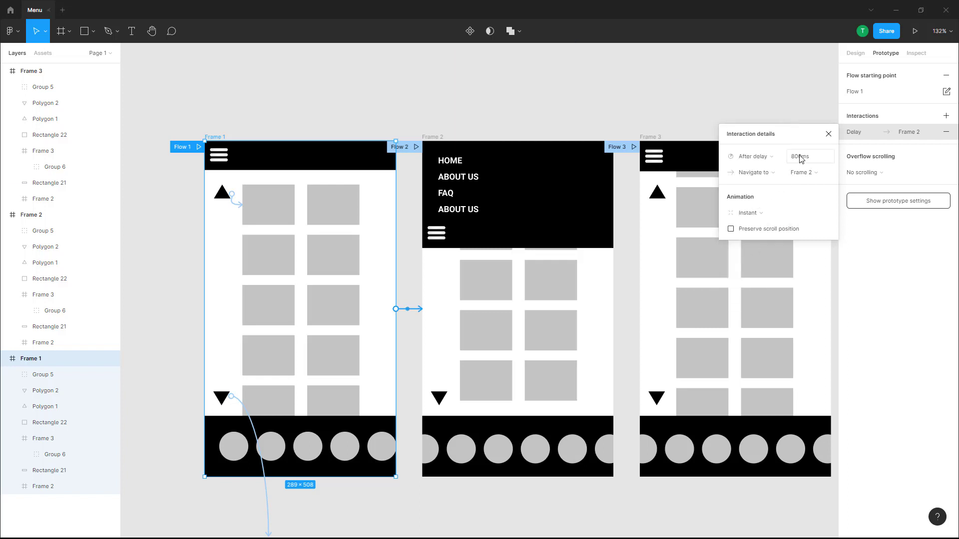
click(809, 156)
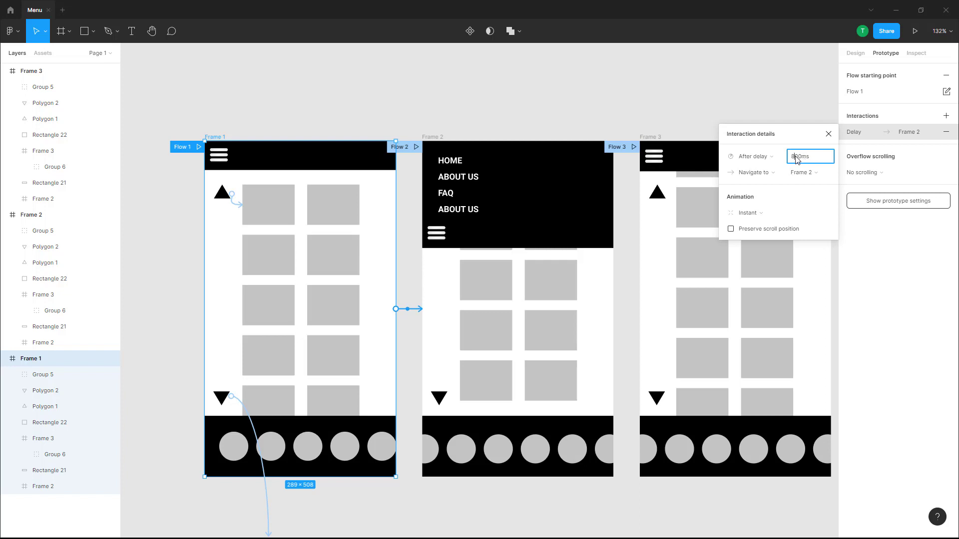
text(100ms)
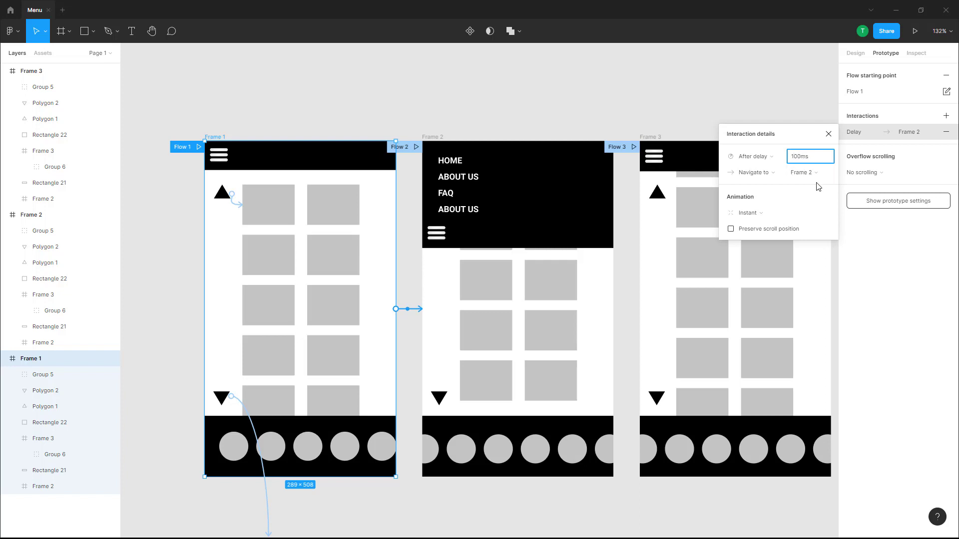
text(1000ms)
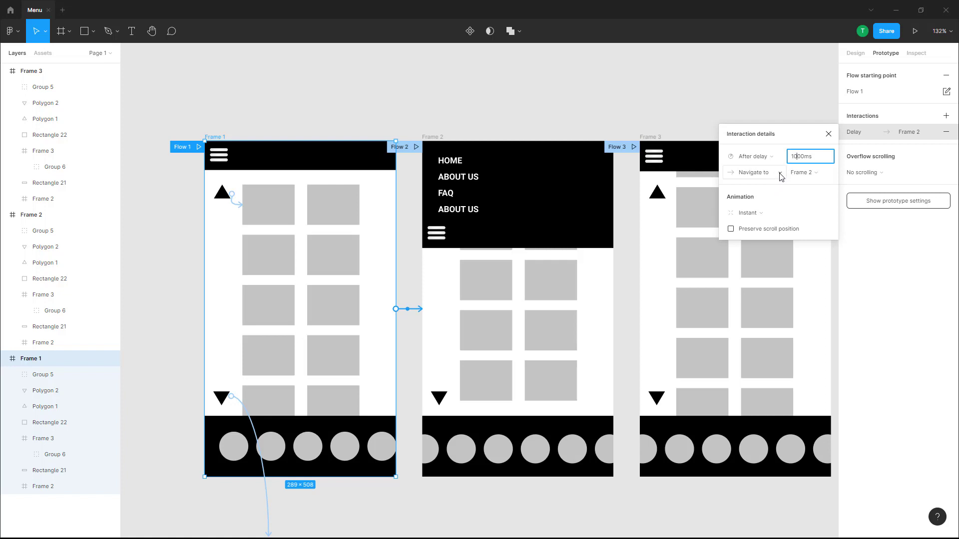
mouse_move(789, 193)
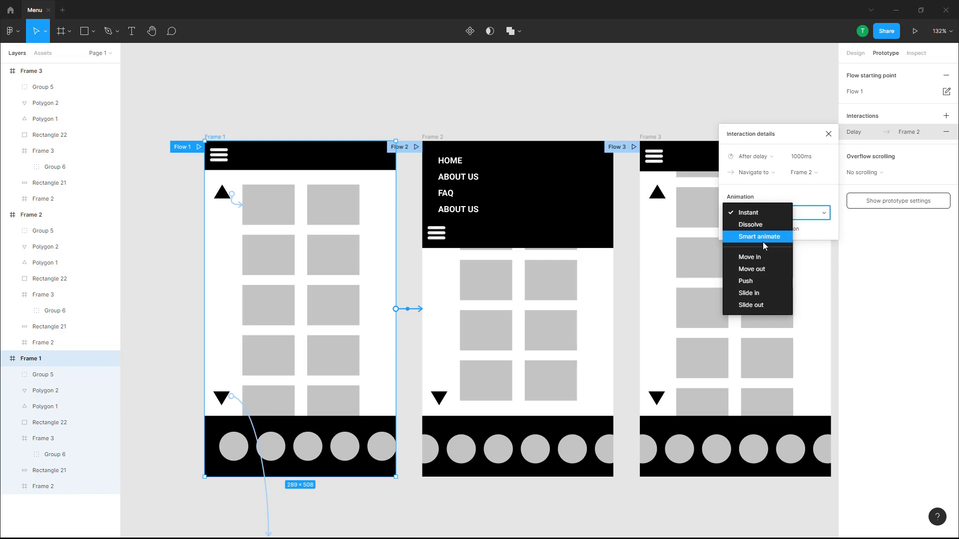
click(760, 237)
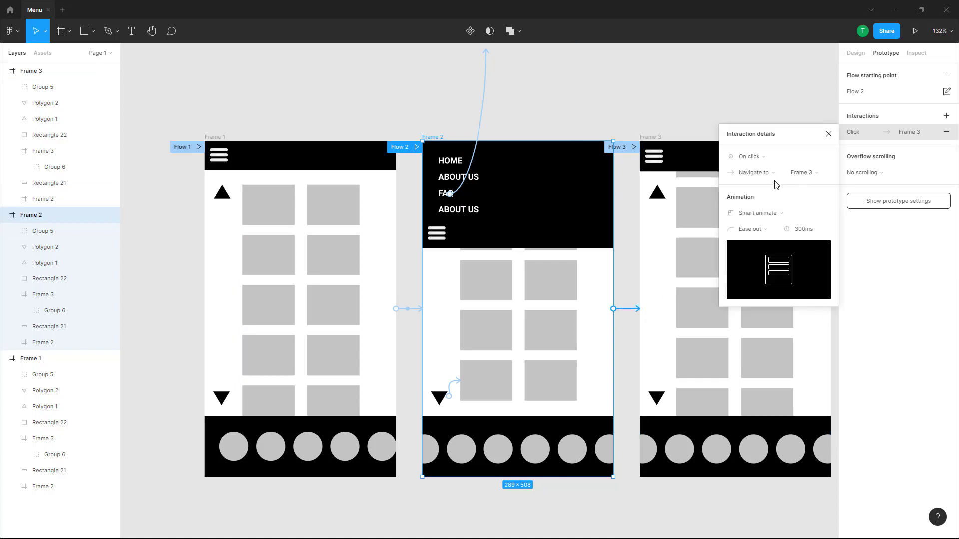
Switch Frame 2's trigger to After delay and choose the Ease out curve.
click(749, 156)
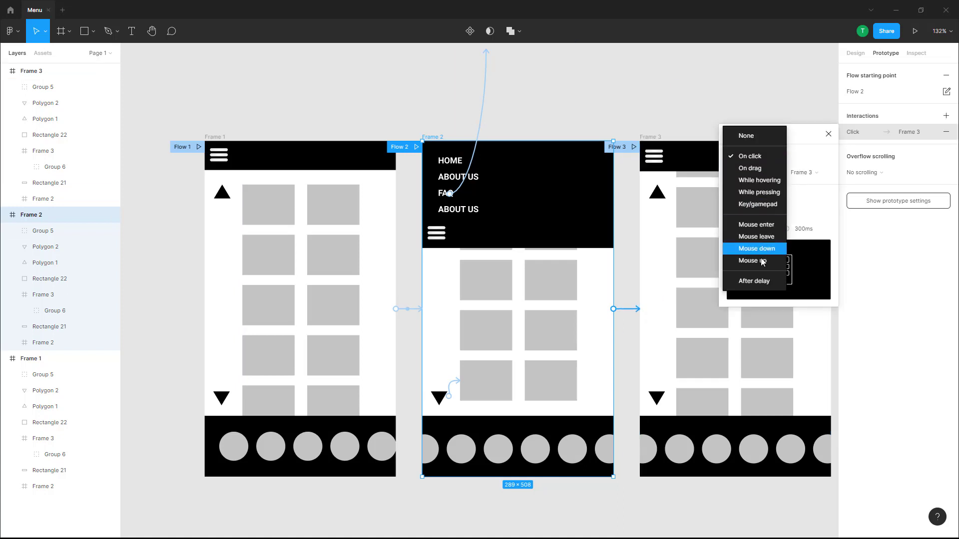
click(754, 280)
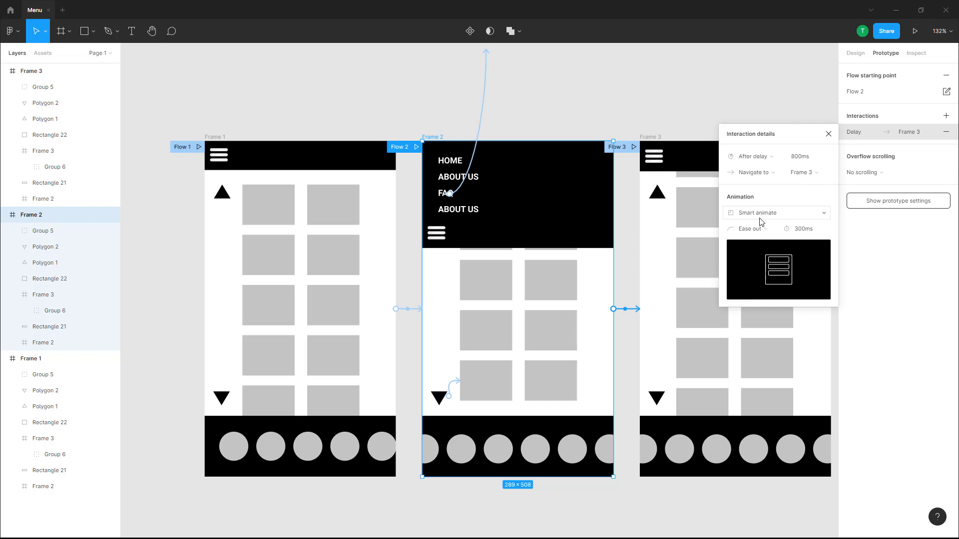
click(750, 229)
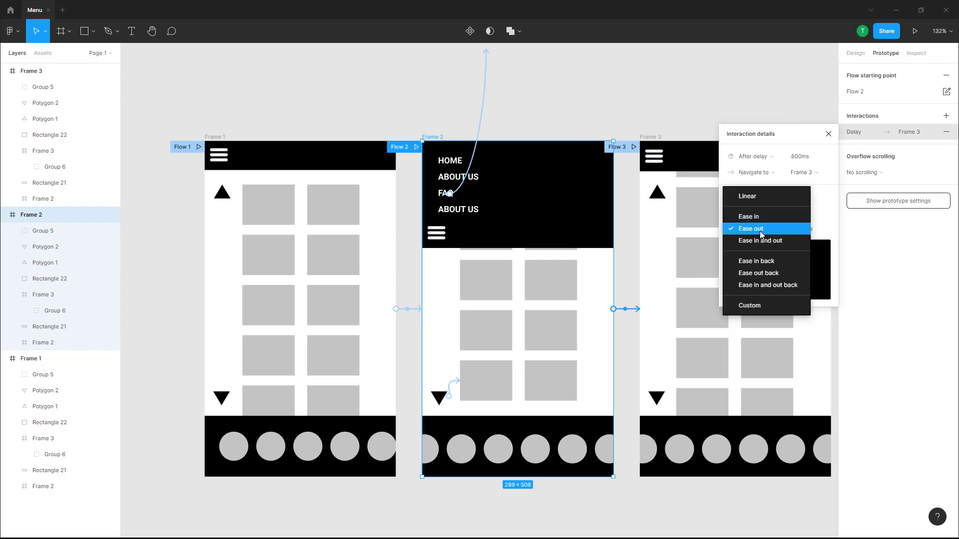
click(760, 240)
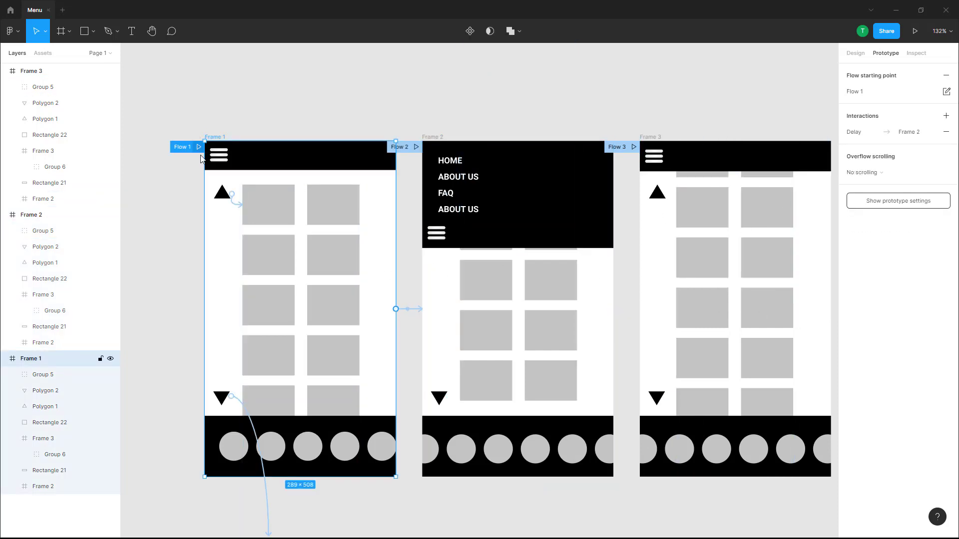
Change Frame 1's easing curve to ease in and out, then close interaction details.
click(881, 132)
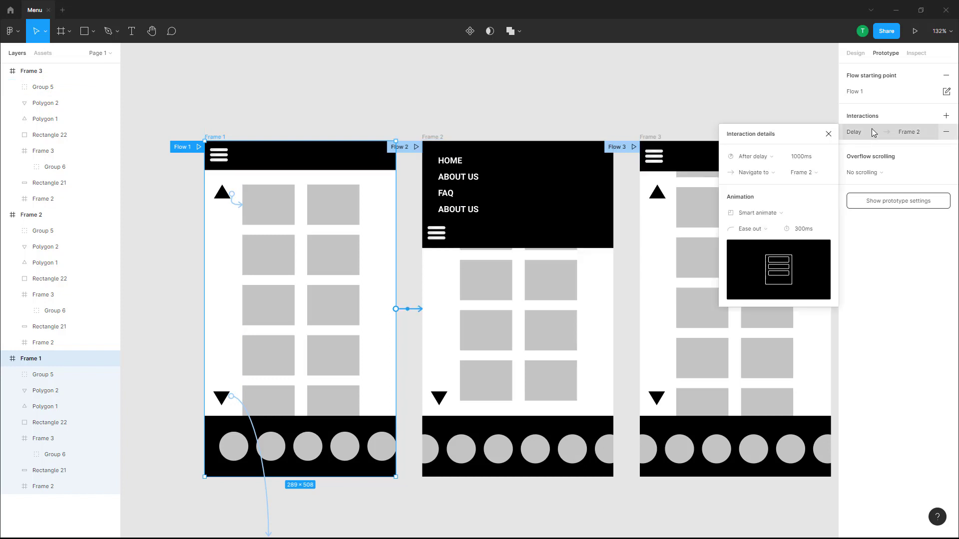
click(751, 229)
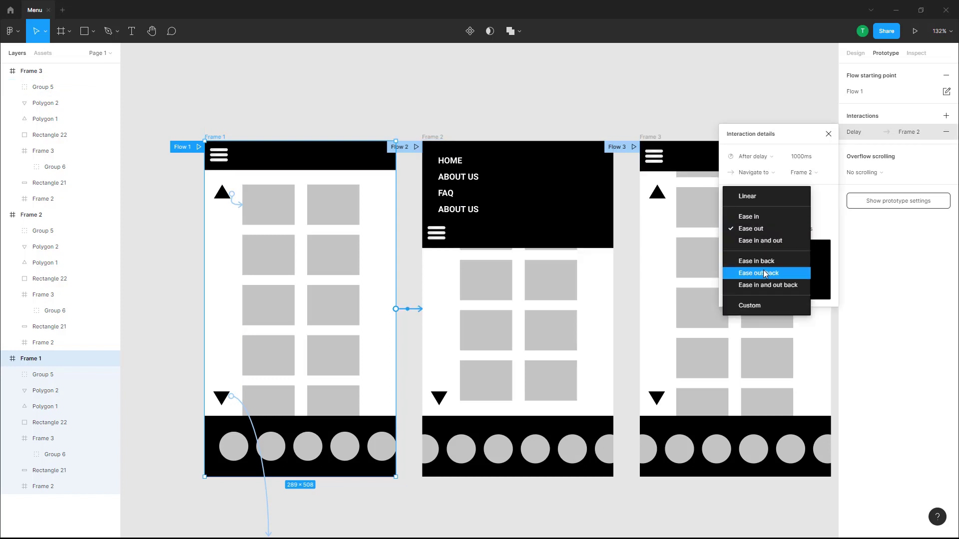
click(756, 272)
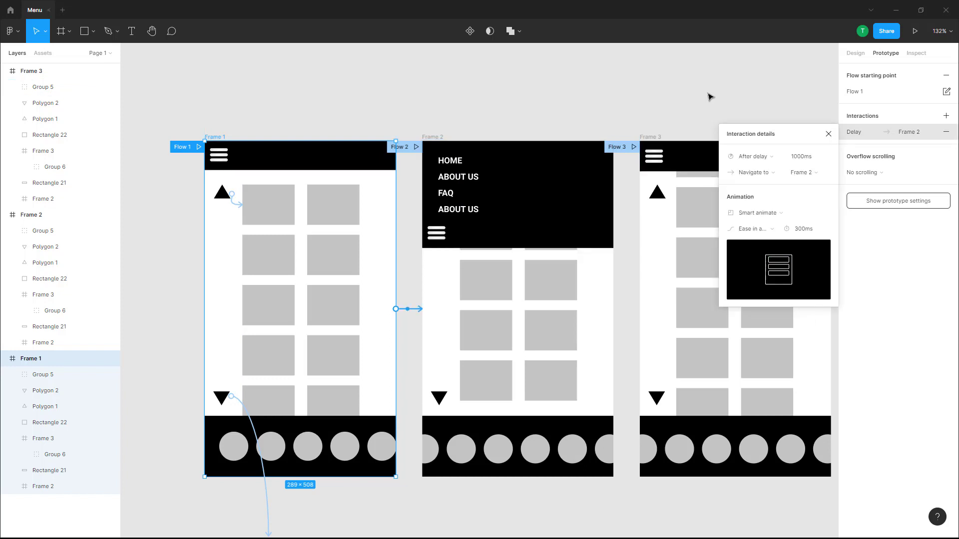
click(915, 31)
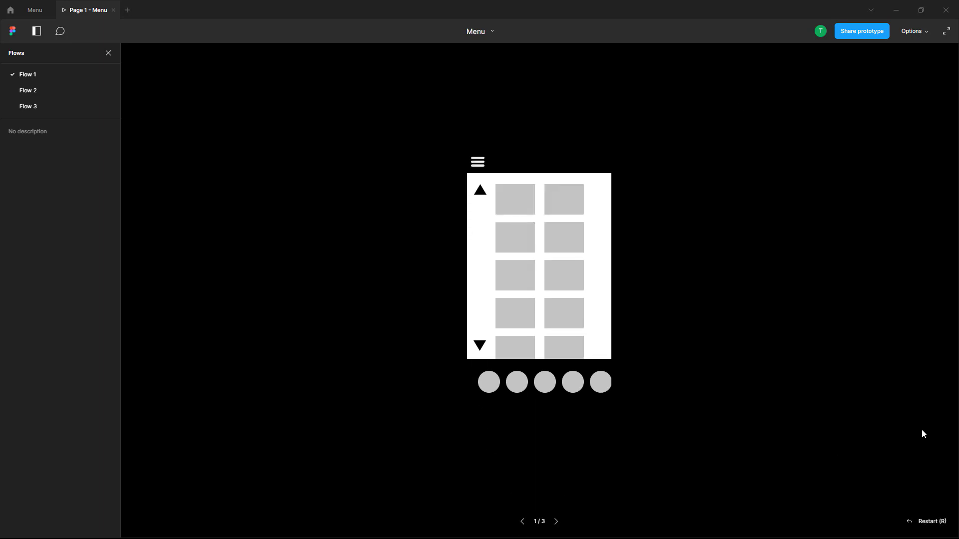
Watch Flow 1 auto-advance through all three screens to 3/3 in the viewer.
click(476, 161)
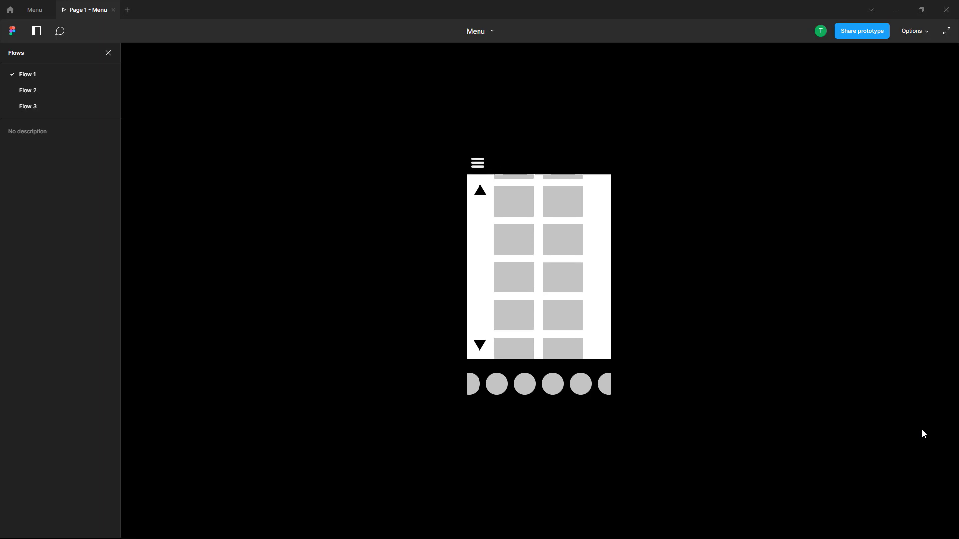
click(478, 162)
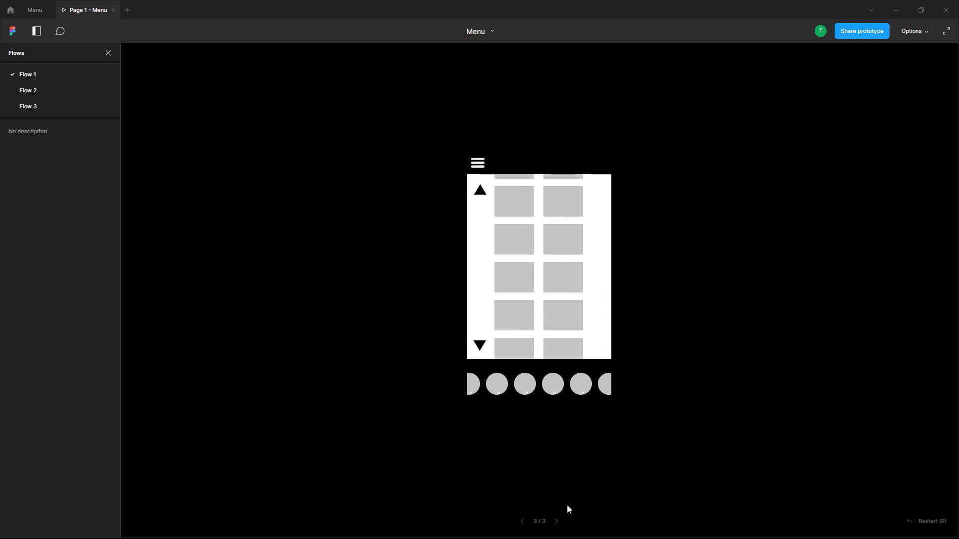
mouse_move(536, 516)
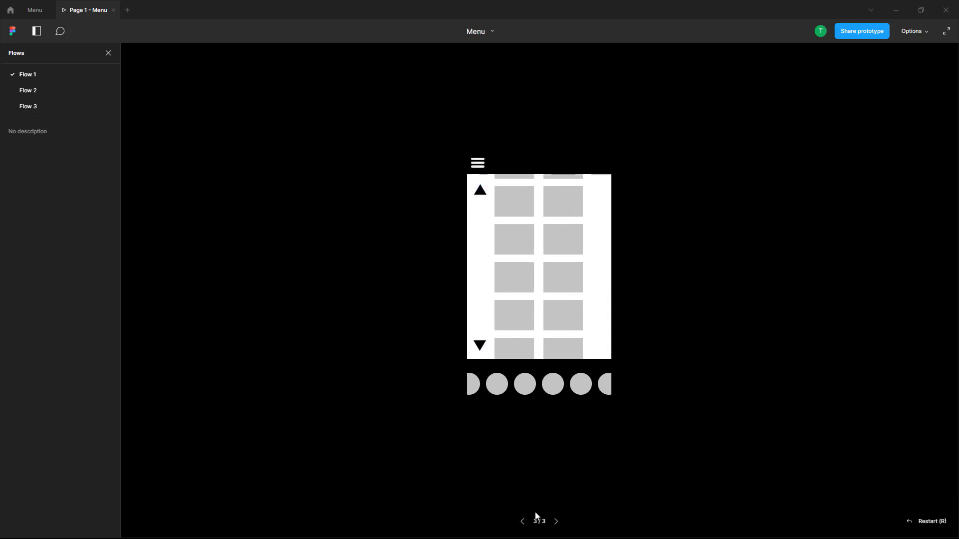
mouse_move(536, 516)
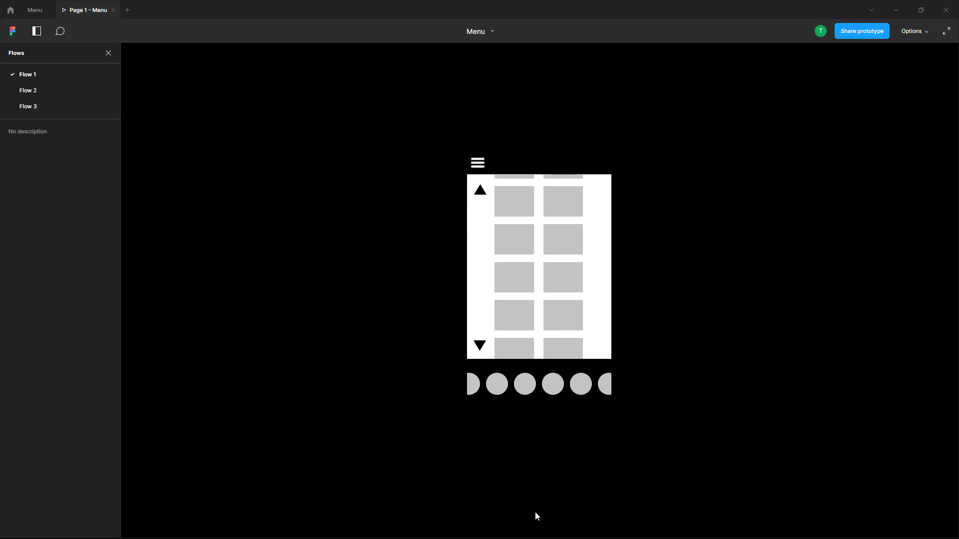